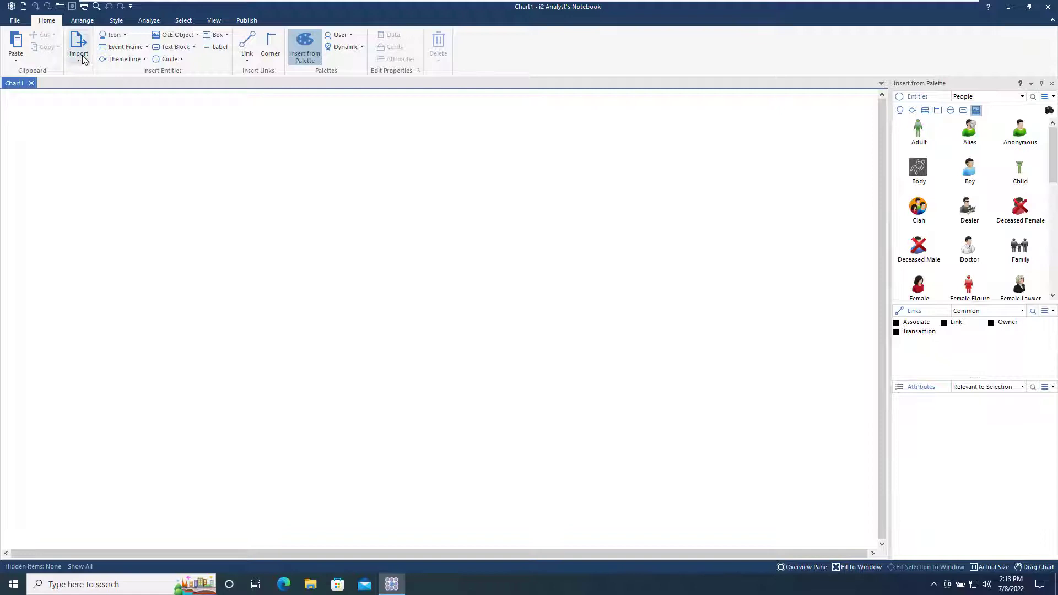
Step: Import Transfers.xlsx from Excel and create a new specification for Sheet1
left_click(78, 48)
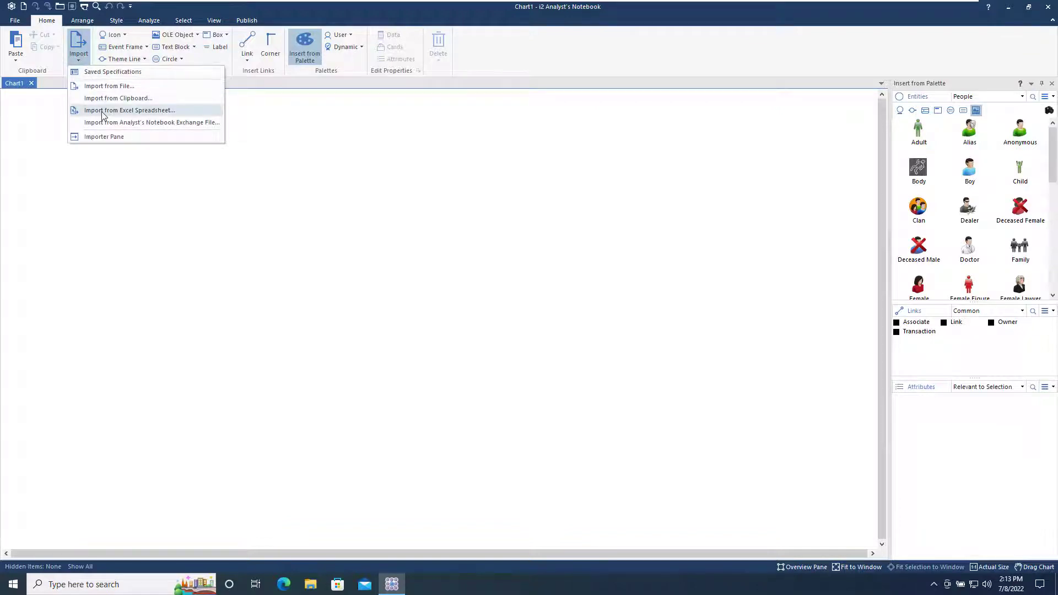
left_click(130, 110)
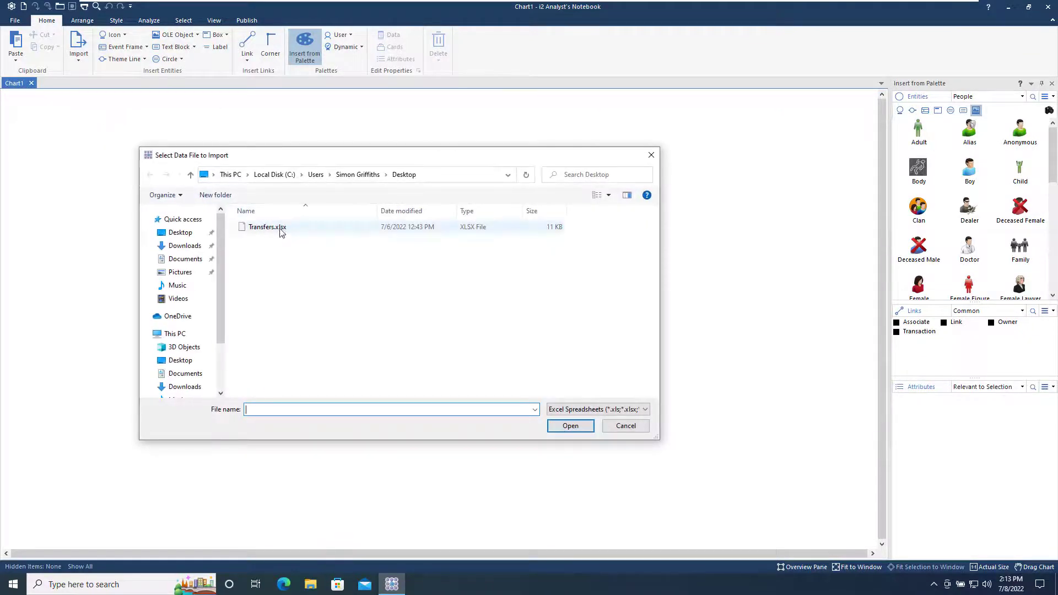
left_click(267, 227)
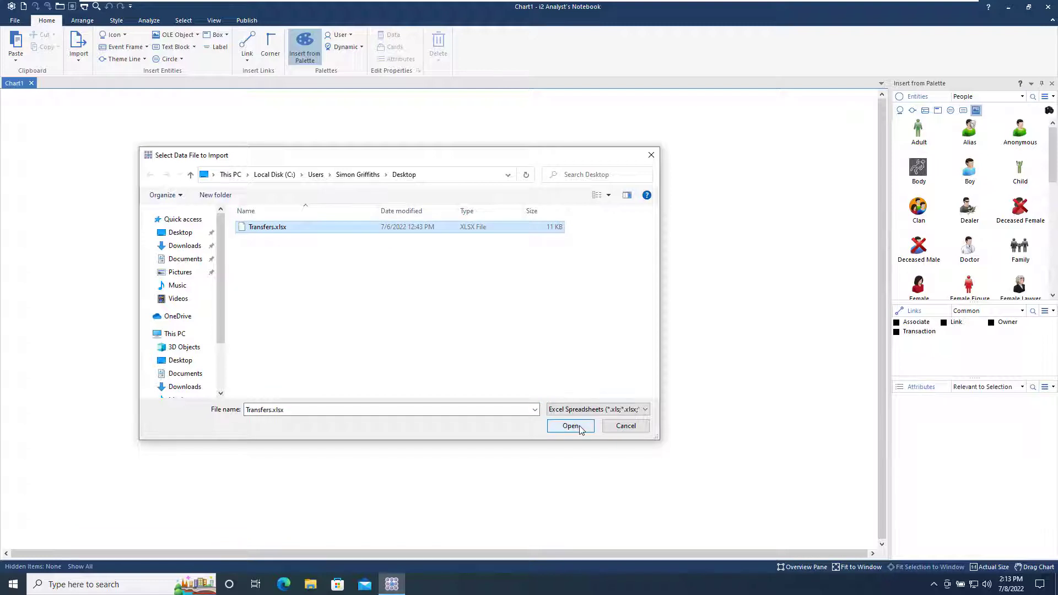
left_click(571, 425)
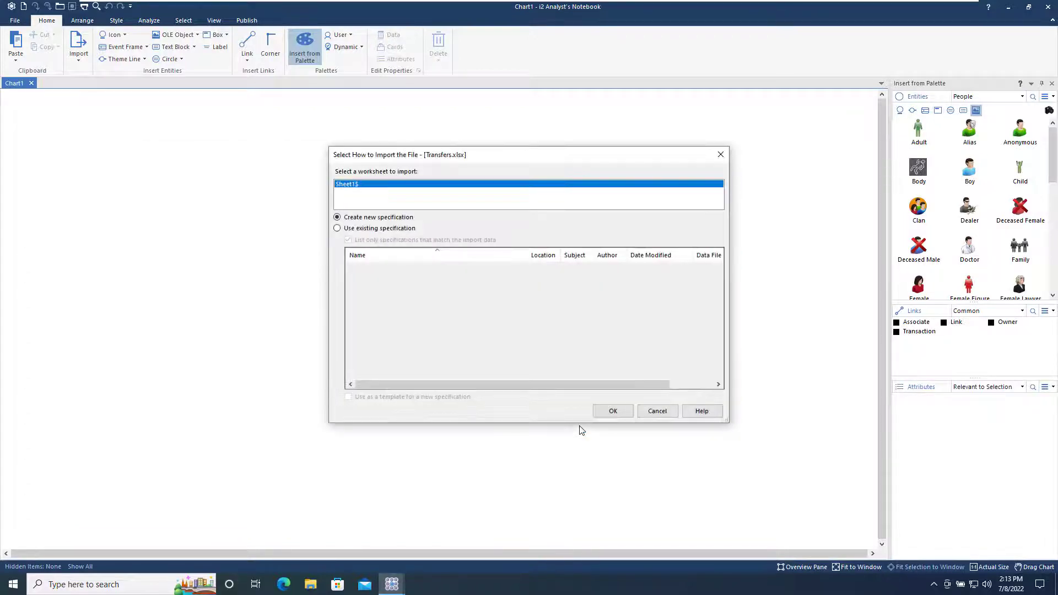
mouse_move(613, 411)
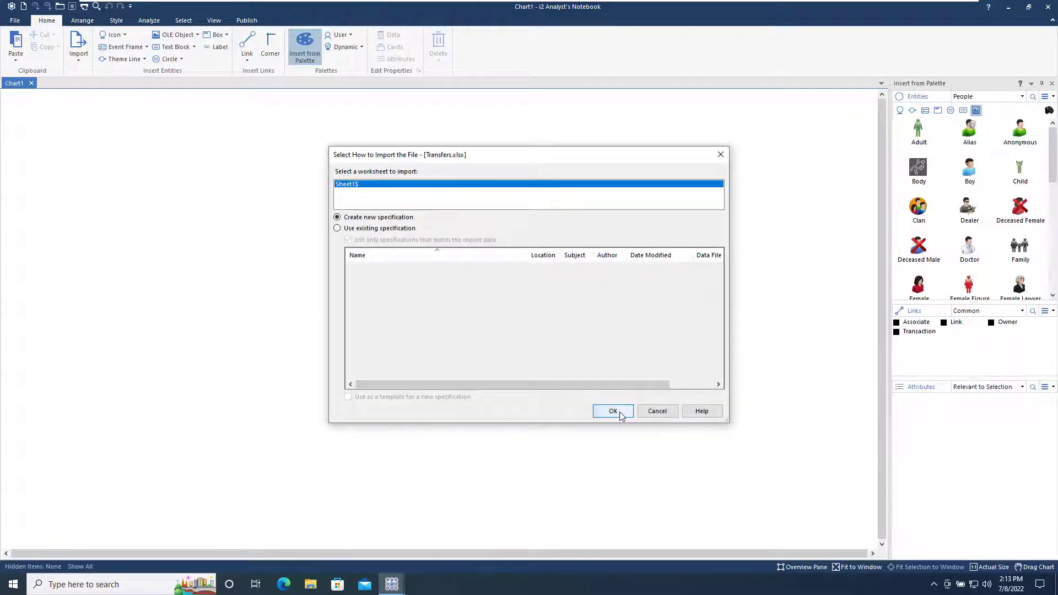
left_click(612, 411)
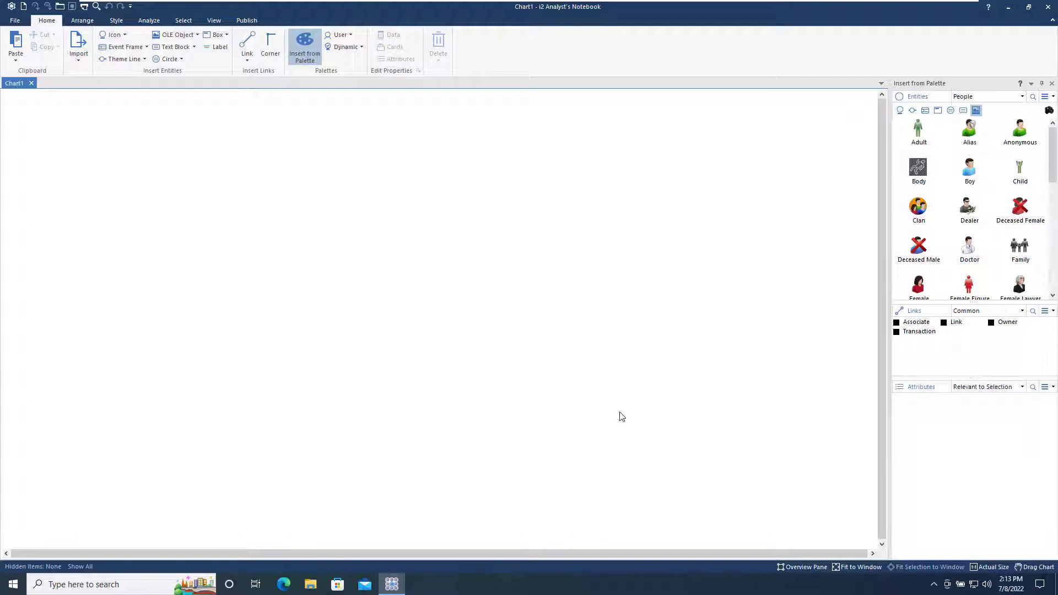
left_click(79, 48)
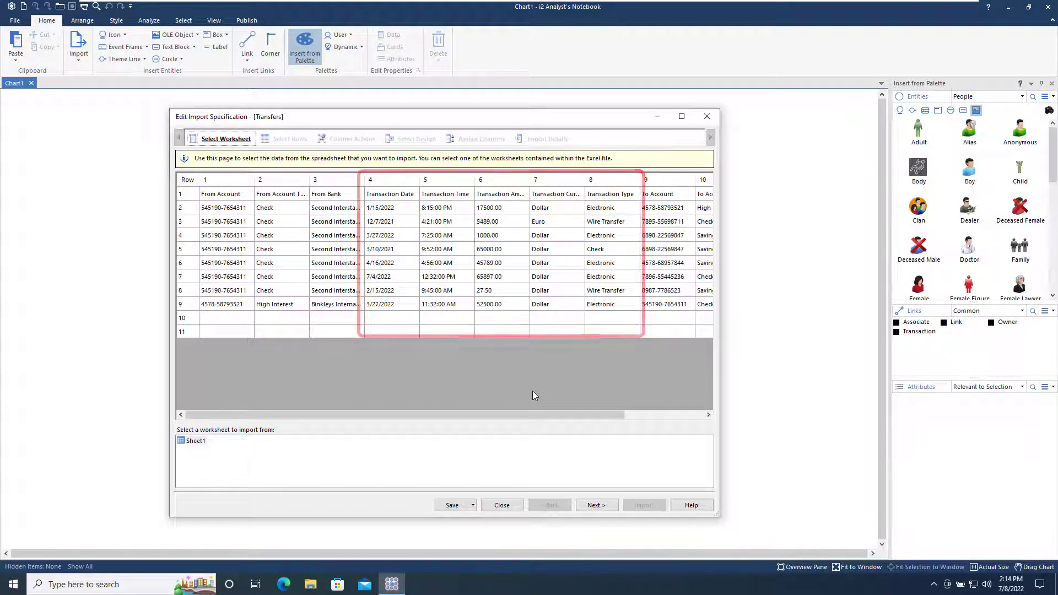
Step: Advance past Select Rows and Column Actions, choosing the Association Chart design
scroll("right", 3)
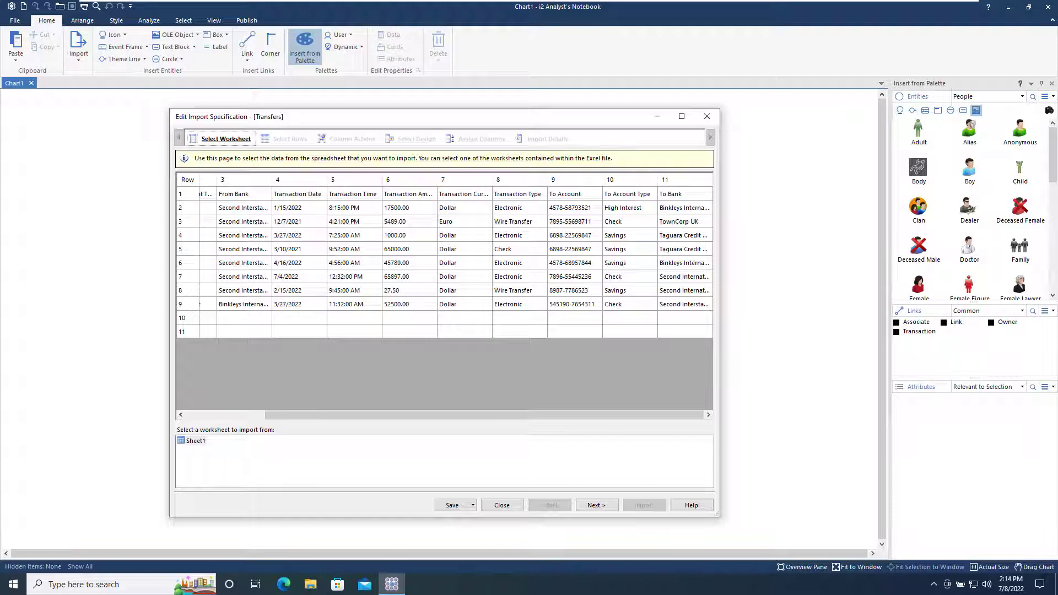
left_click(593, 505)
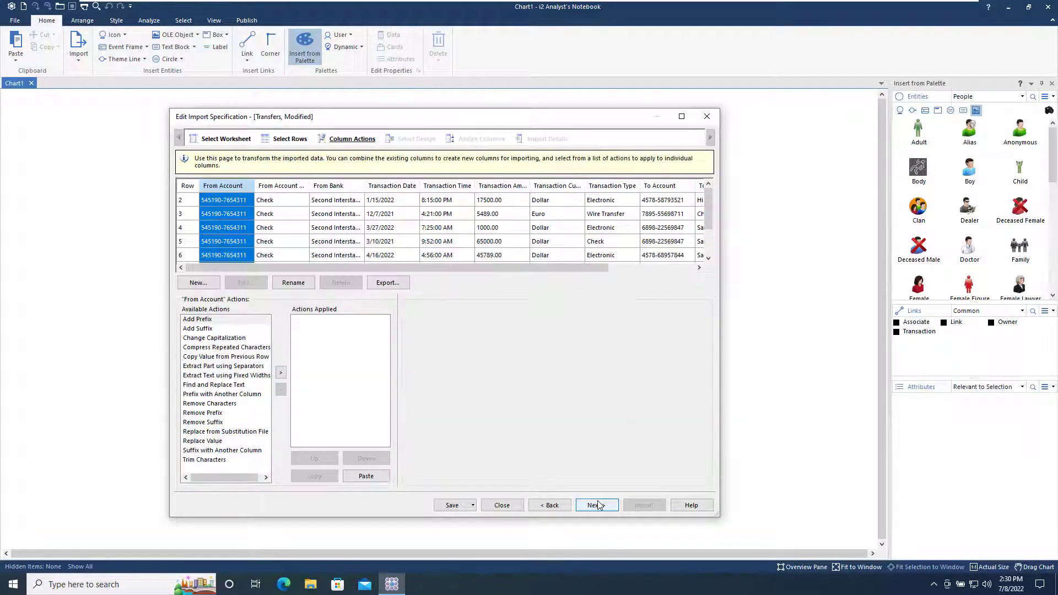
left_click(594, 505)
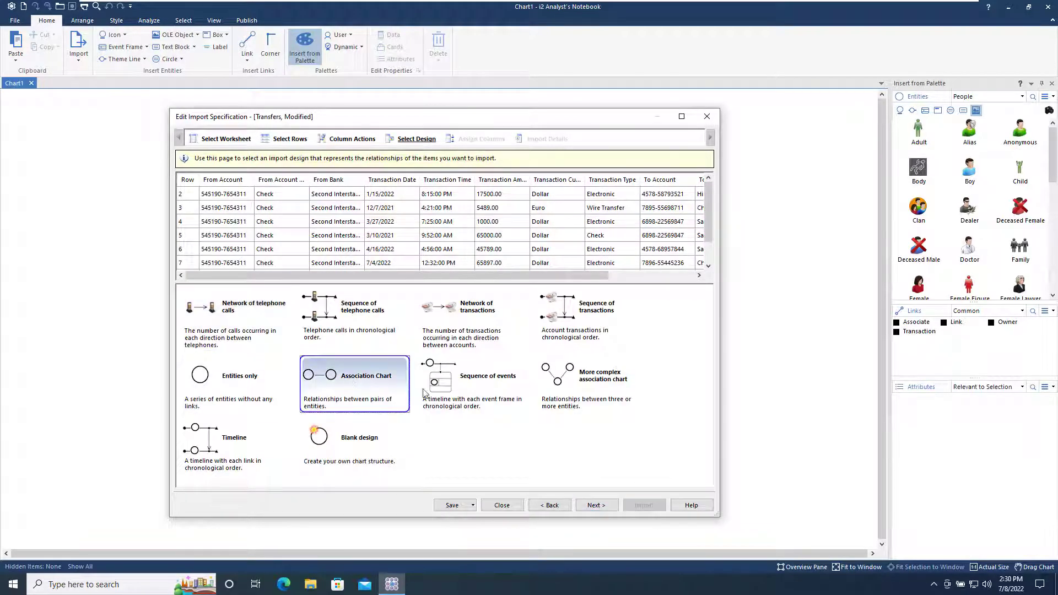
left_click(596, 505)
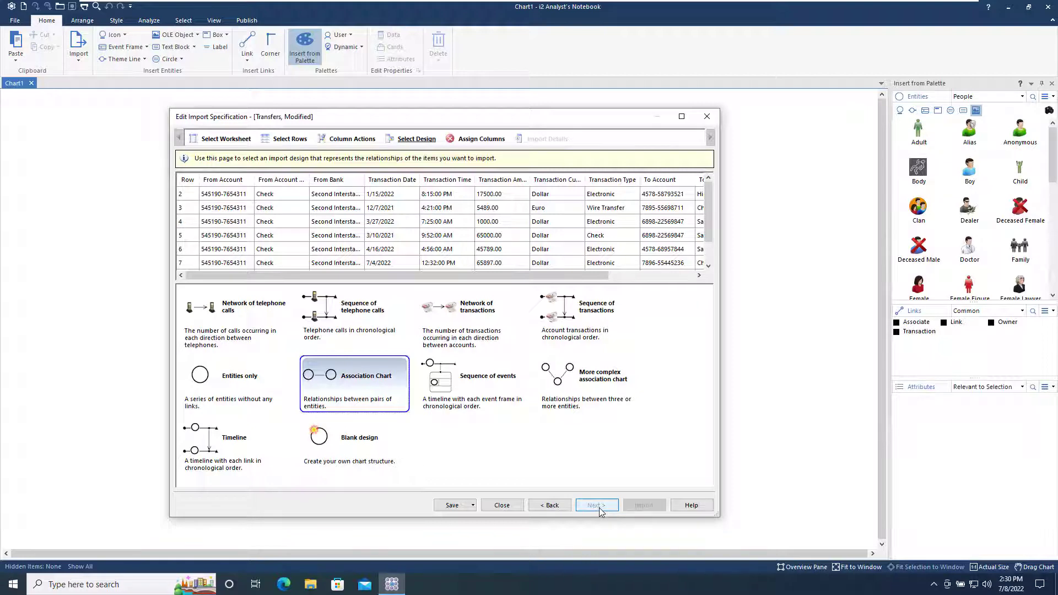
left_click(595, 505)
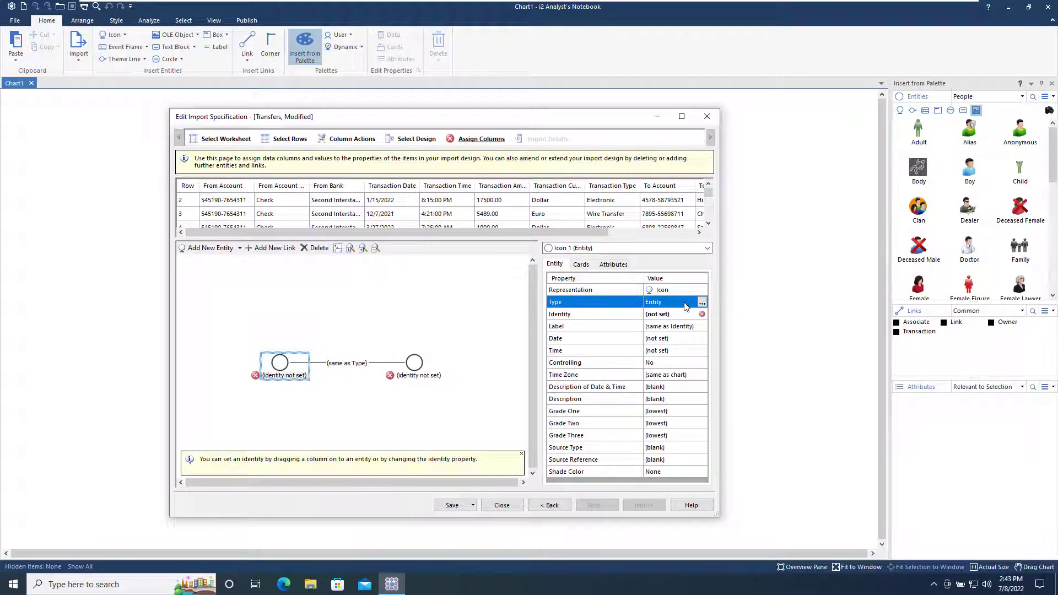
Step: Make the entity an Account from the Finance palette with To Account Type and To Bank attributes
left_click(701, 302)
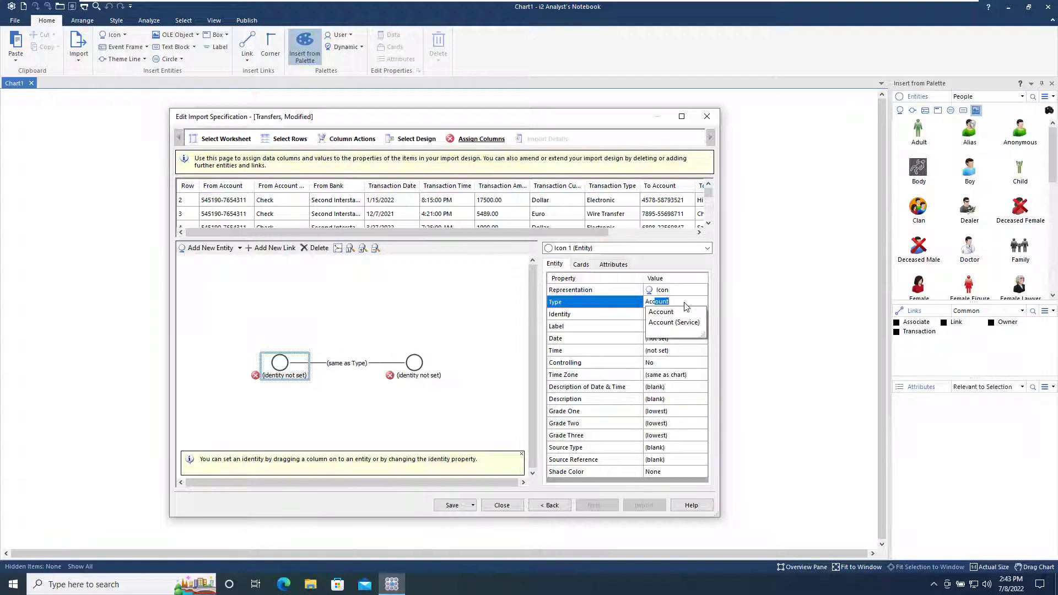
left_click(661, 311)
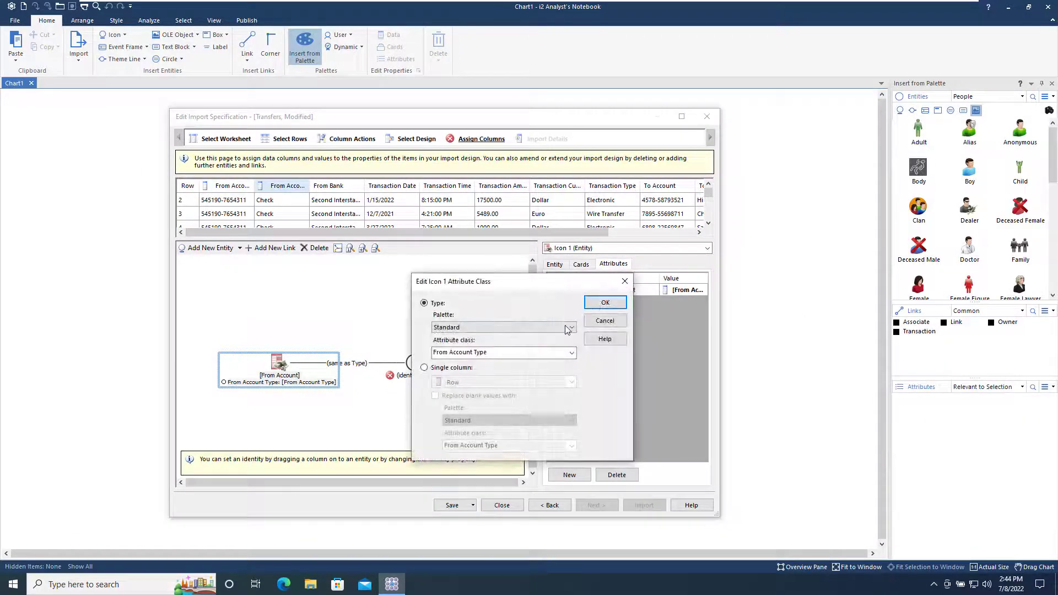
left_click(570, 328)
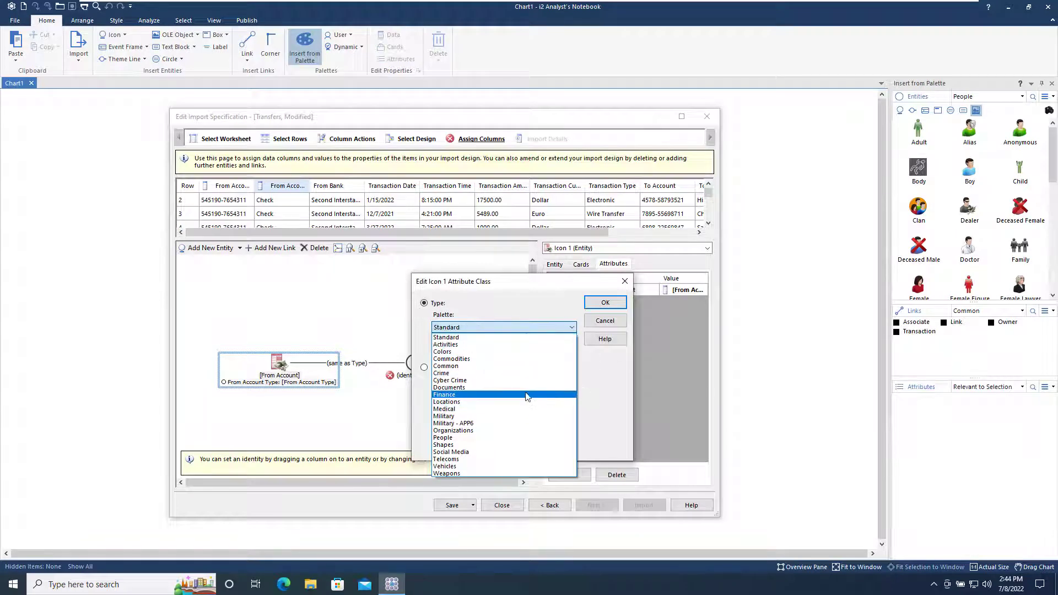
left_click(444, 395)
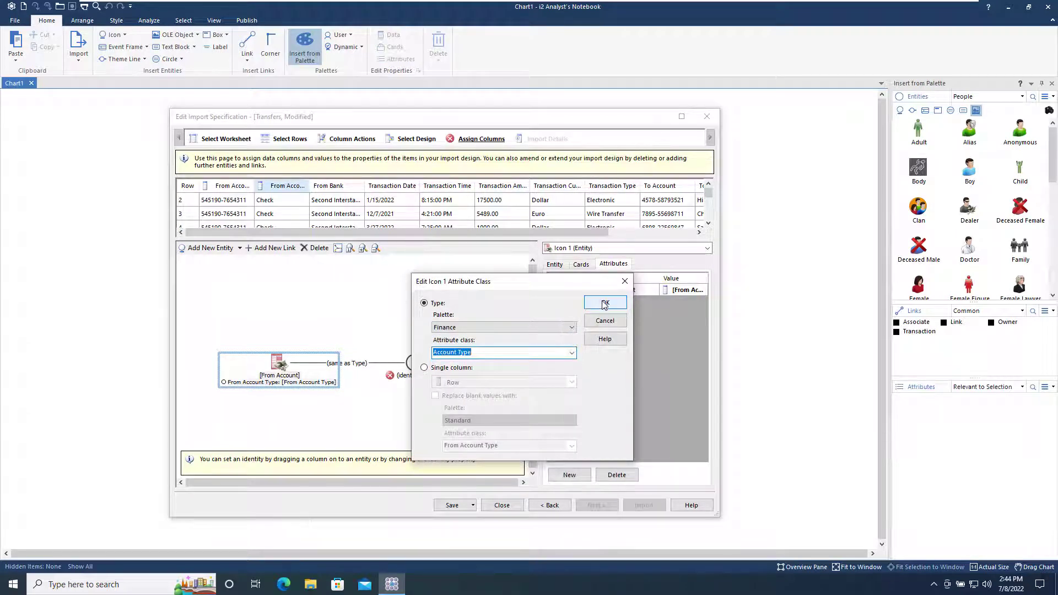
left_click(606, 302)
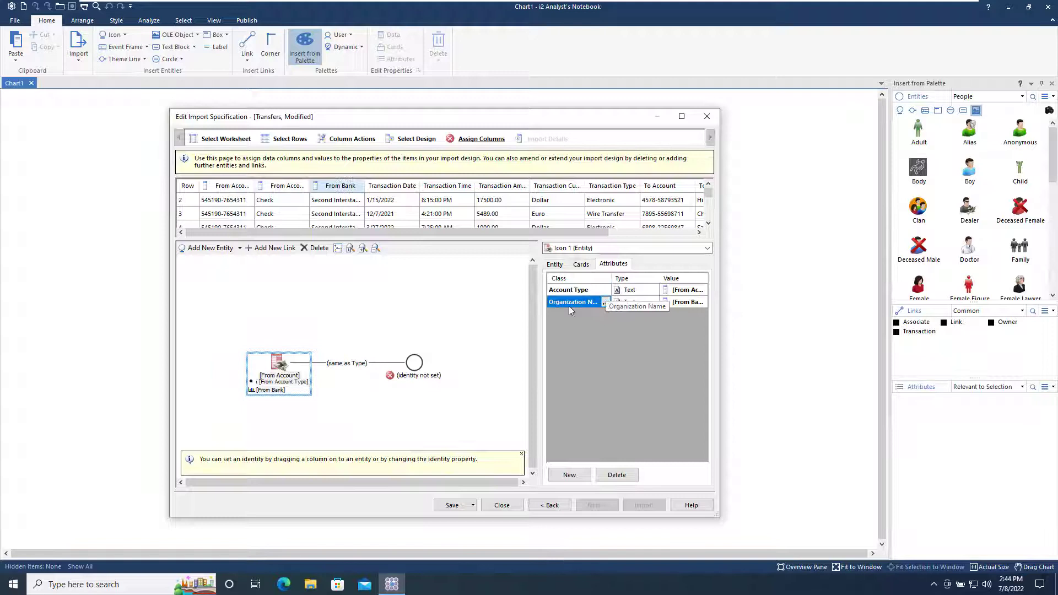
left_click(414, 363)
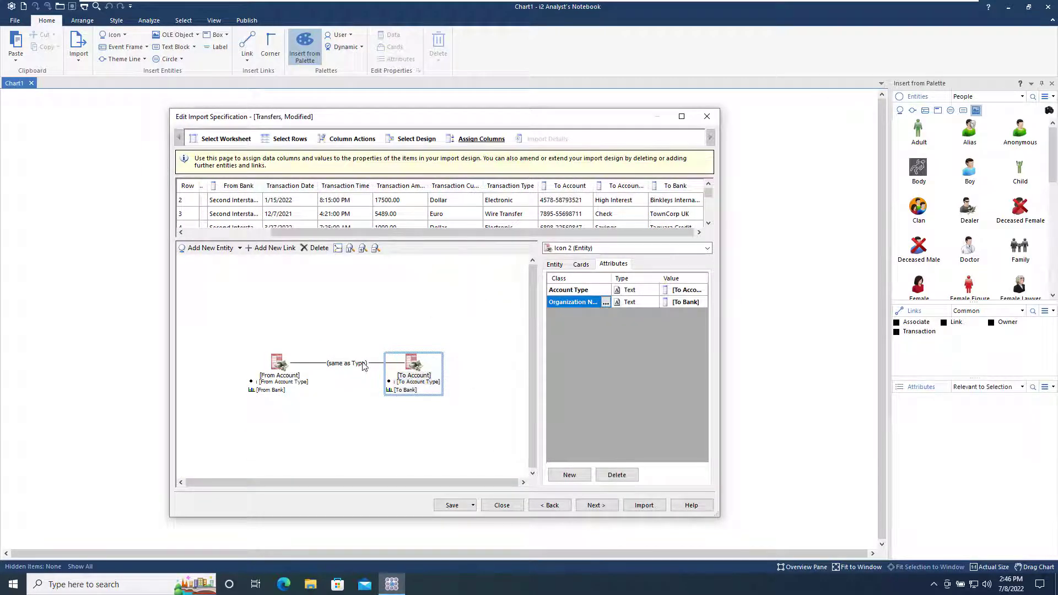
mouse_move(349, 371)
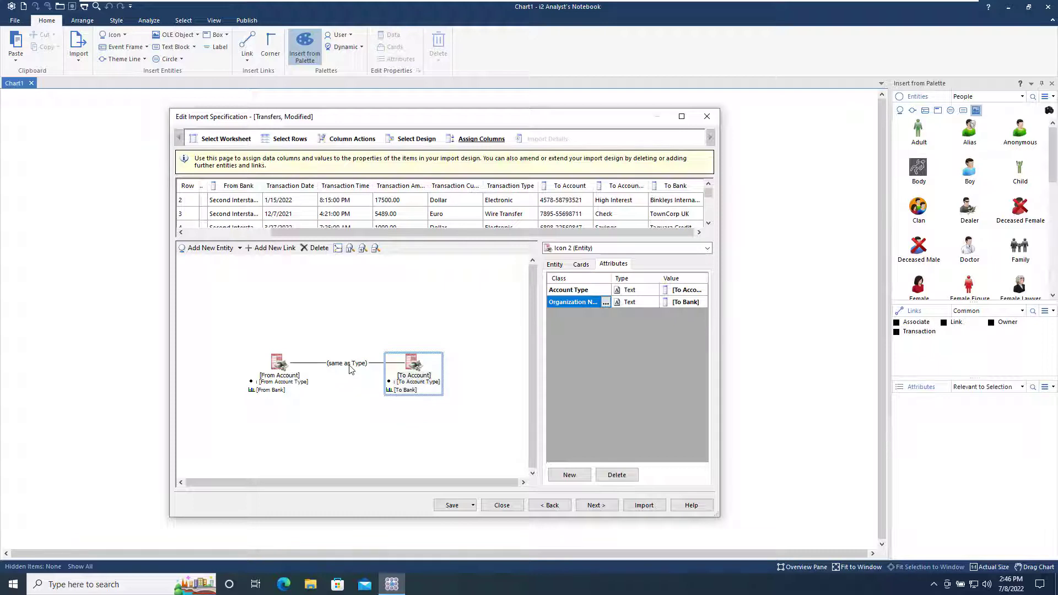
Step: Set Link 1 to Multiple multiplicity, Transaction type, labelled with Transaction Amount
left_click(347, 362)
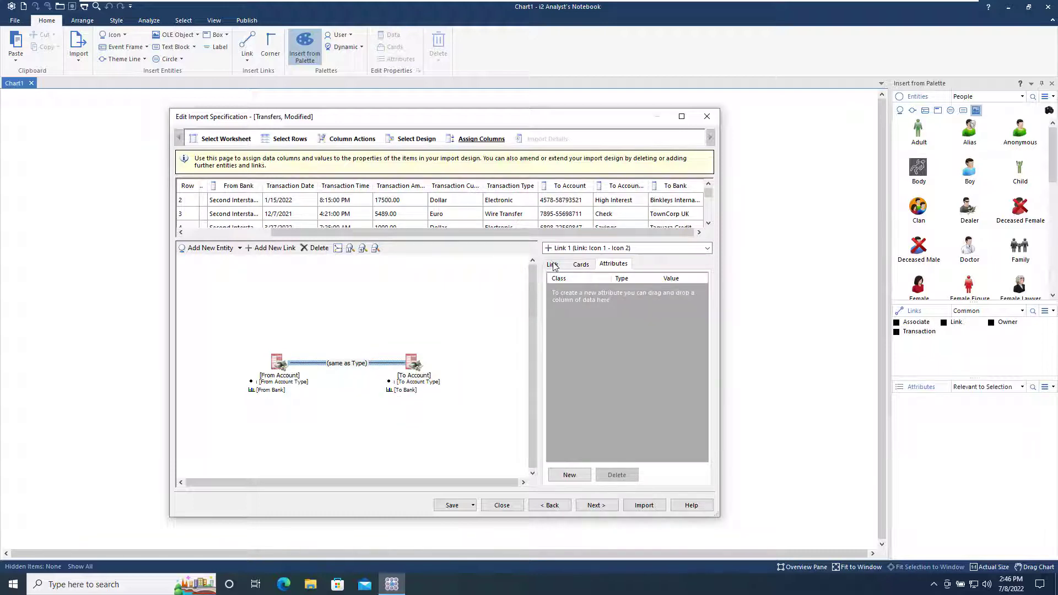
left_click(552, 264)
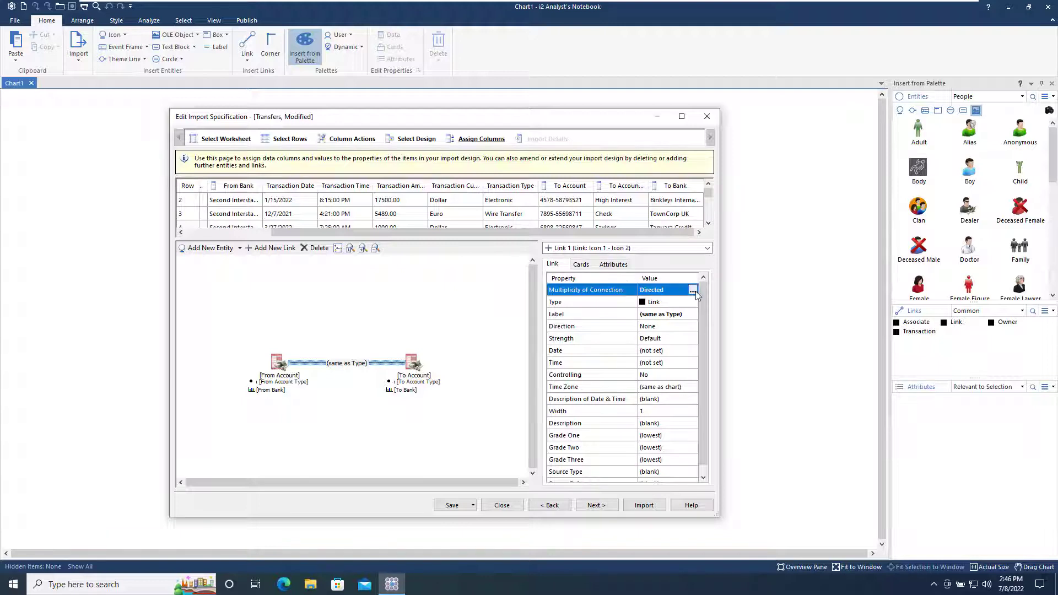
left_click(693, 290)
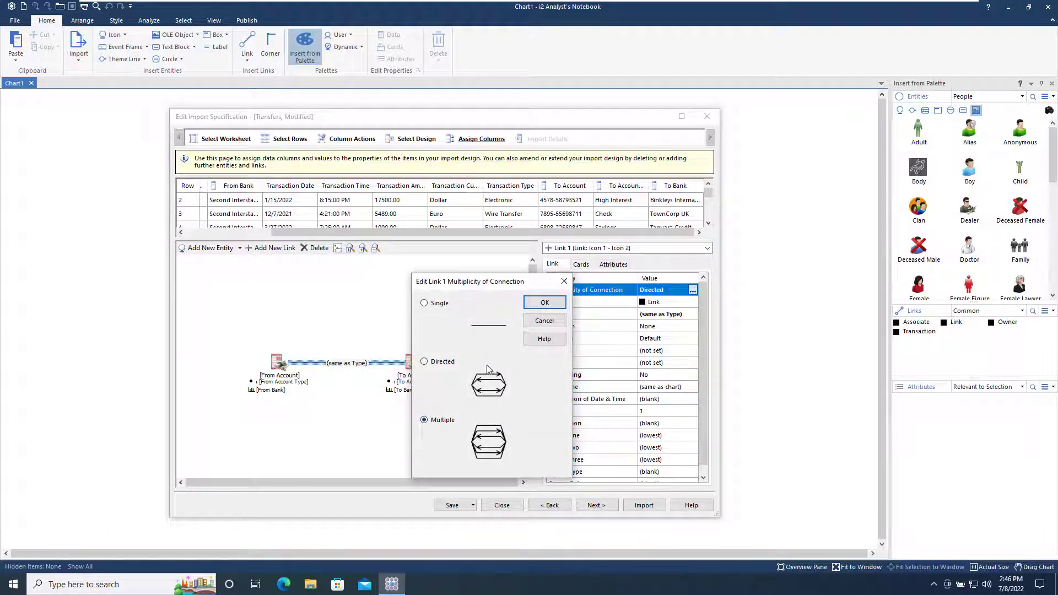
left_click(544, 302)
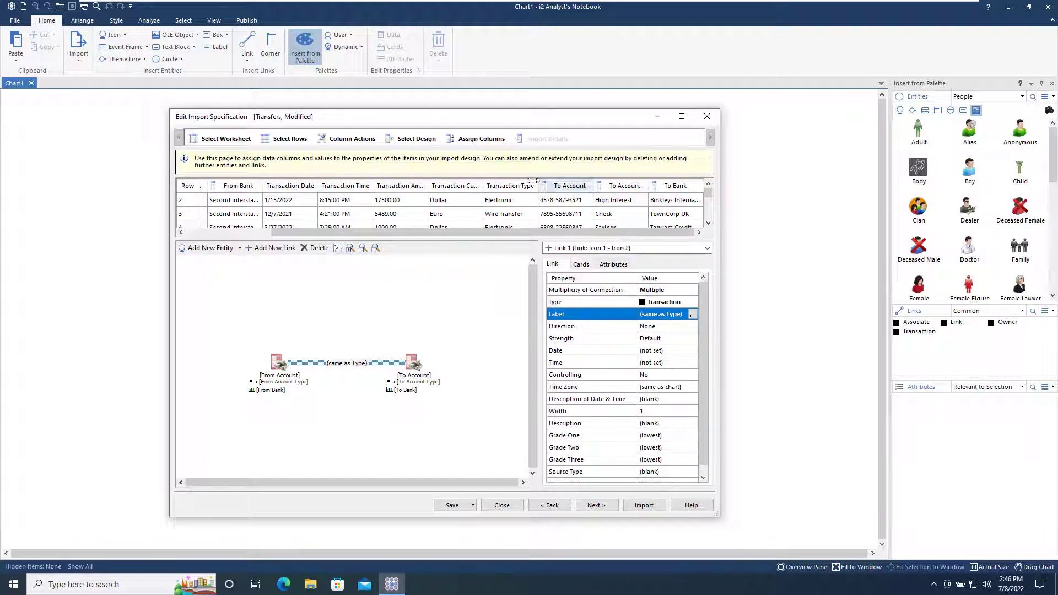
left_click(401, 185)
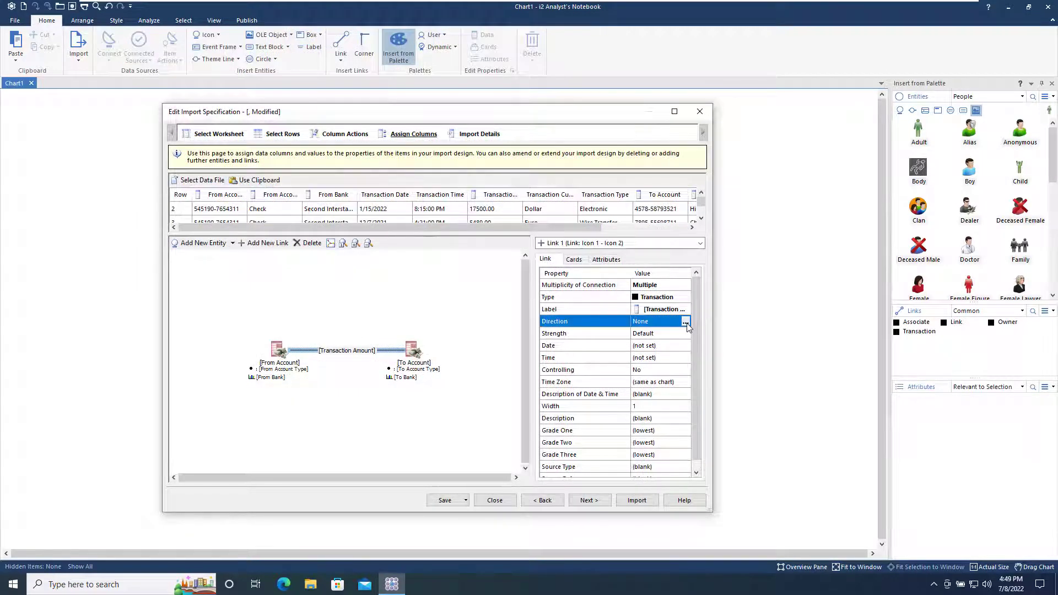
Step: Direct the link Icon 1 to Icon 2 with Transaction Date and Transaction Time assigned
left_click(686, 321)
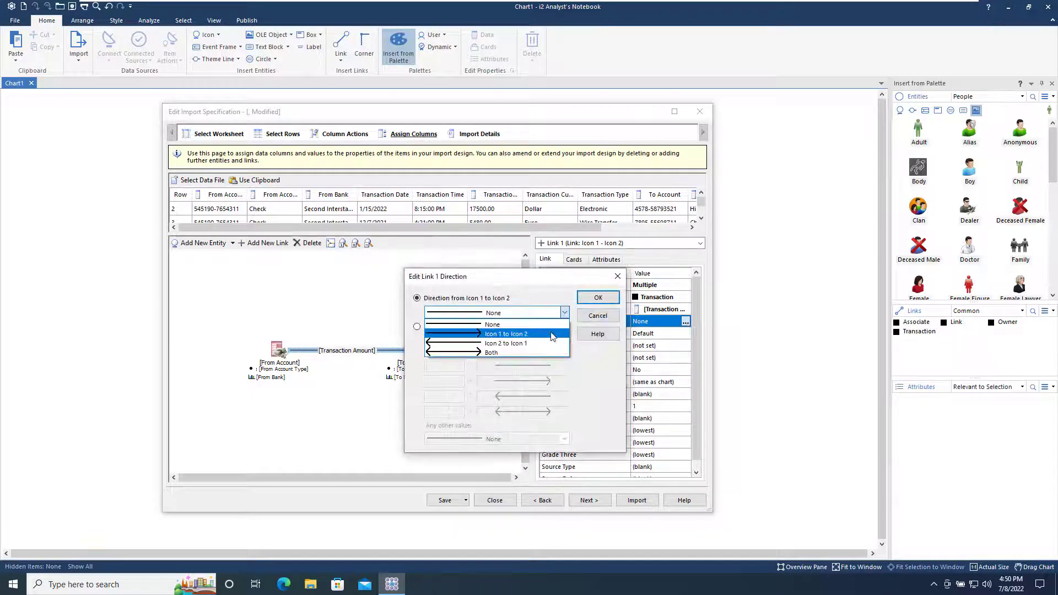
left_click(506, 334)
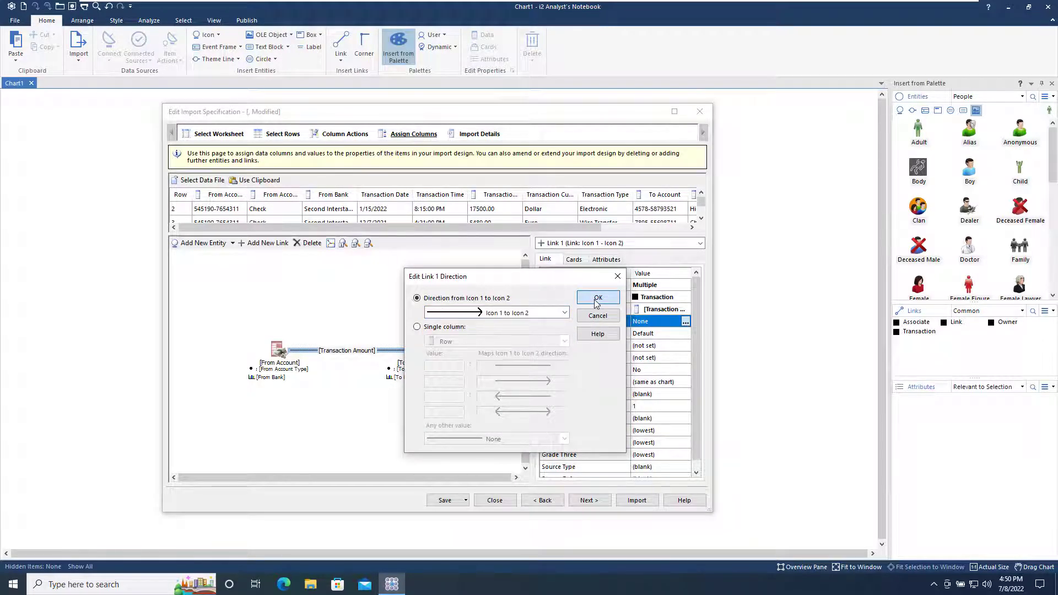
left_click(598, 298)
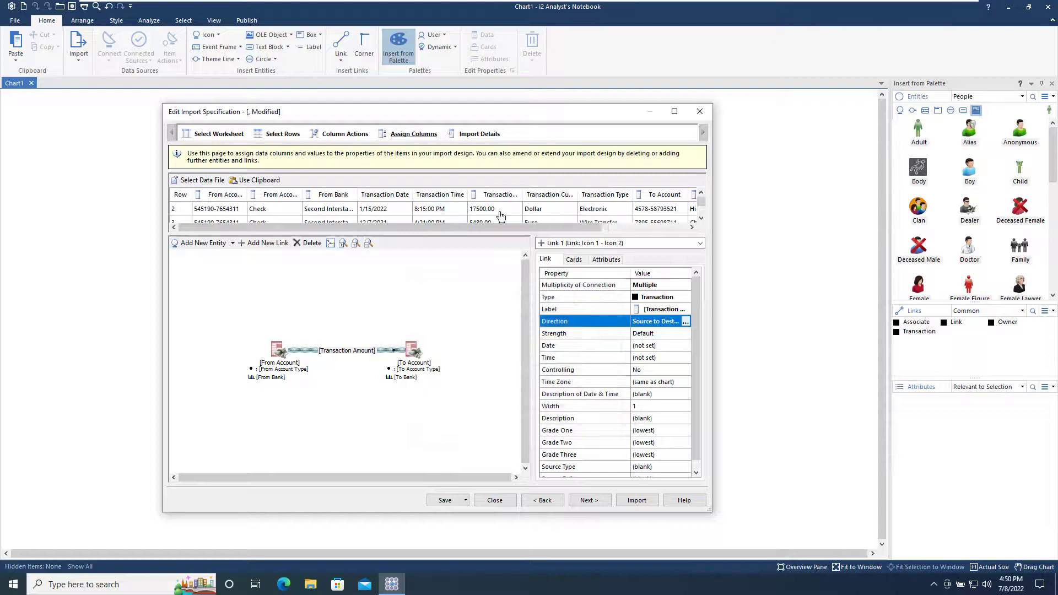
left_click(385, 208)
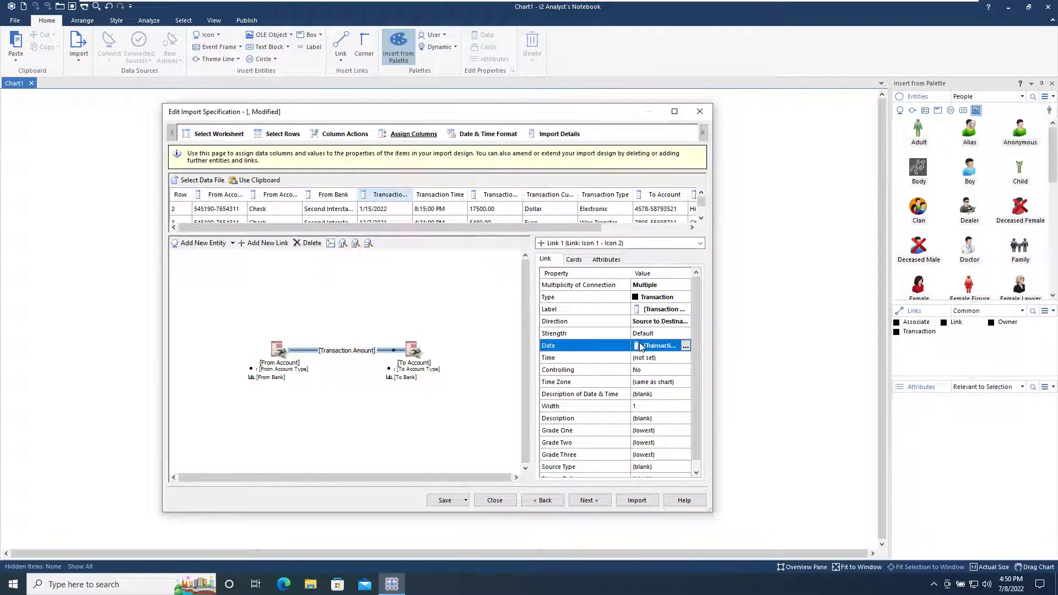
left_click(440, 194)
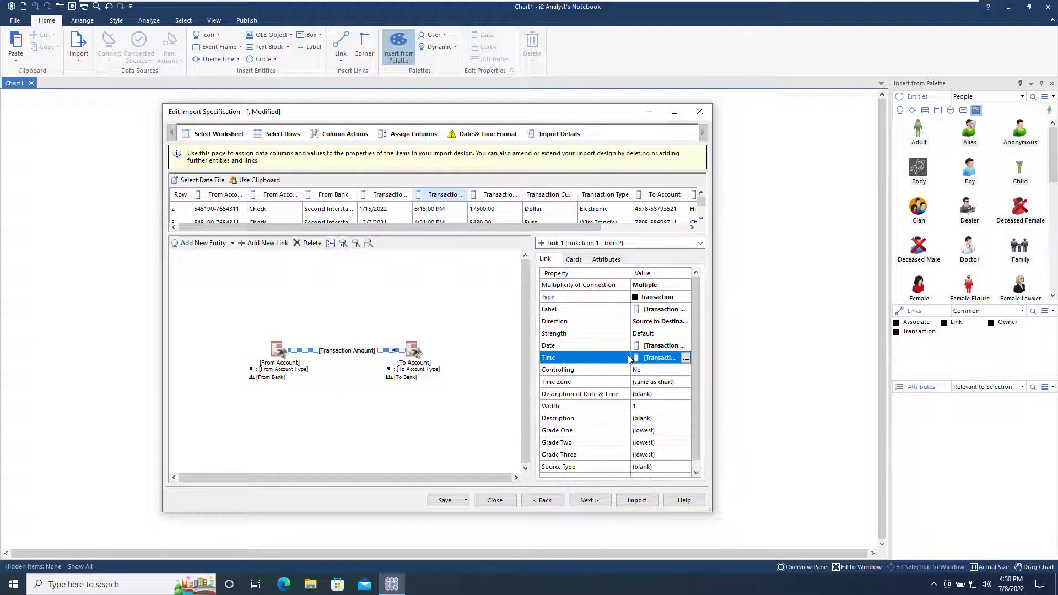
left_click(606, 259)
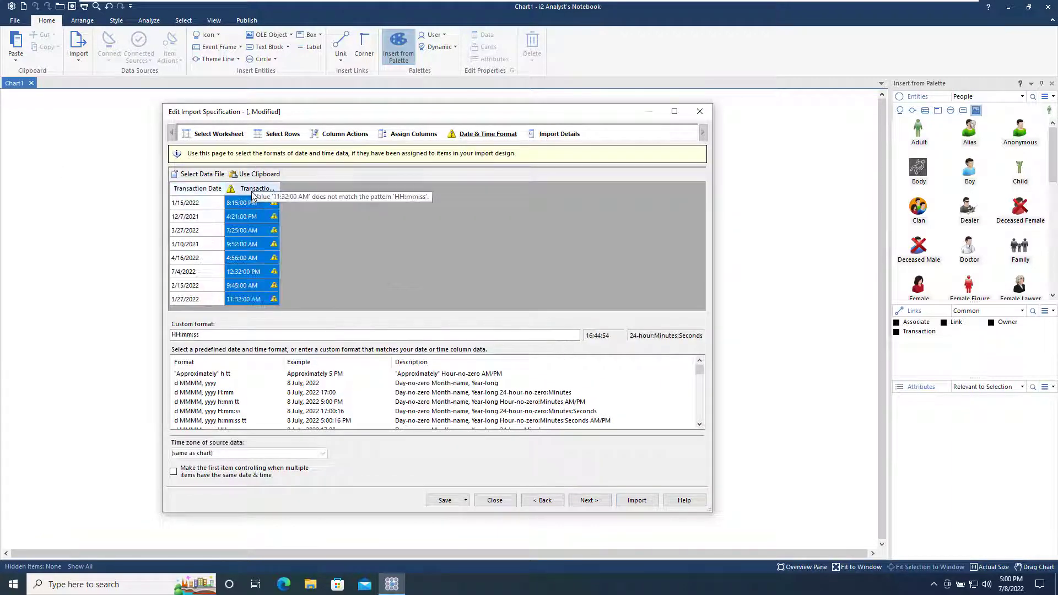
Step: Save the specification as Transfers, run the import and close the report
scroll("down", 3)
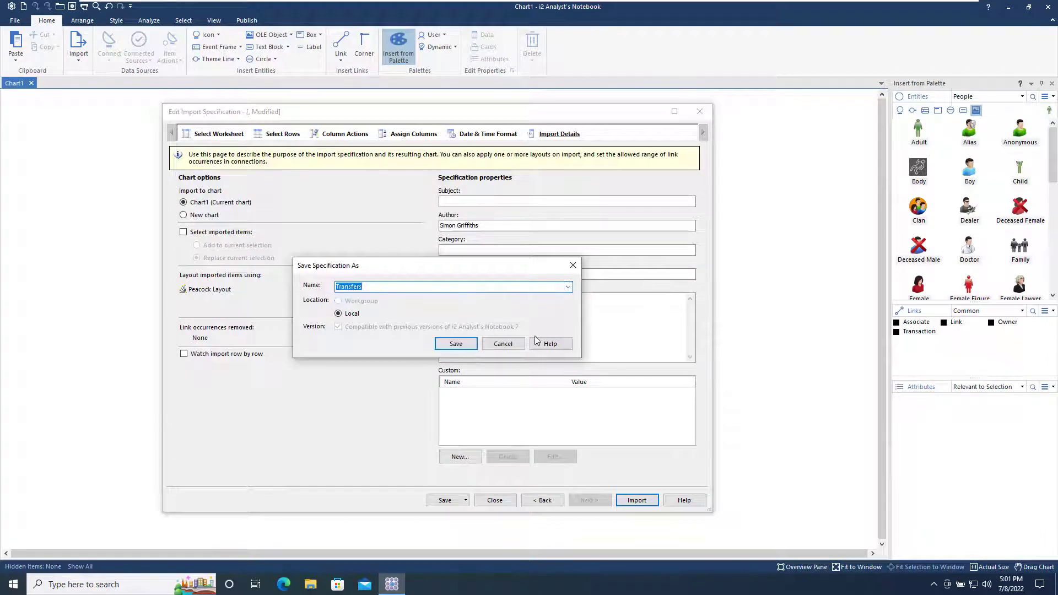
left_click(456, 344)
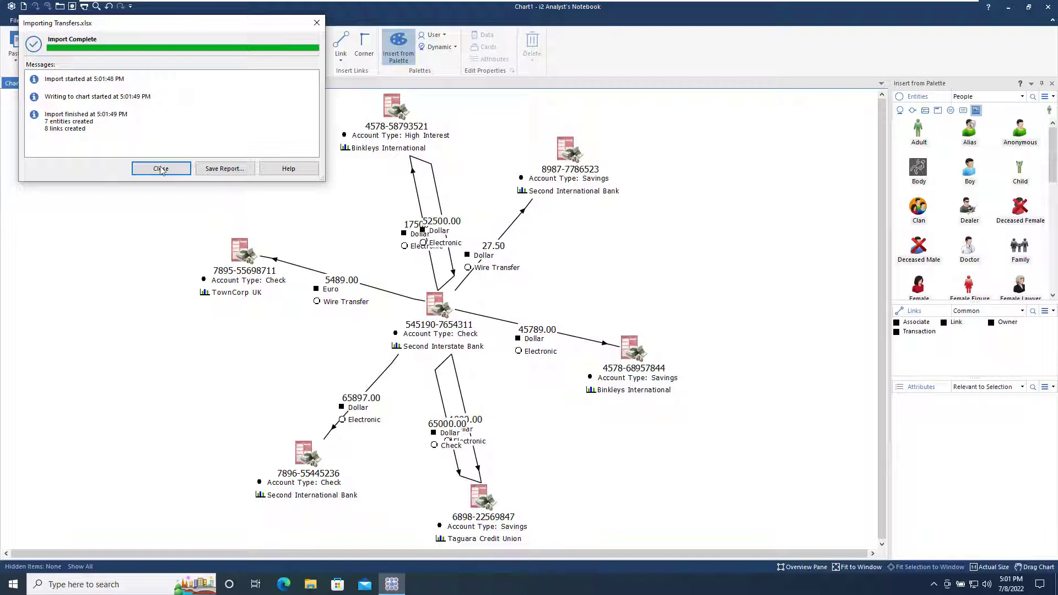
left_click(161, 168)
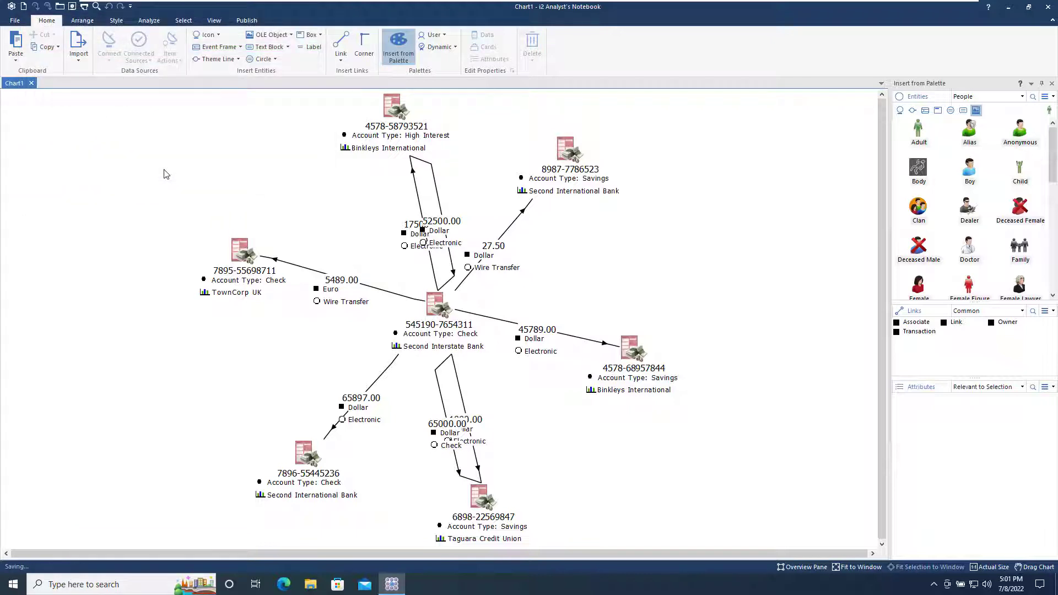